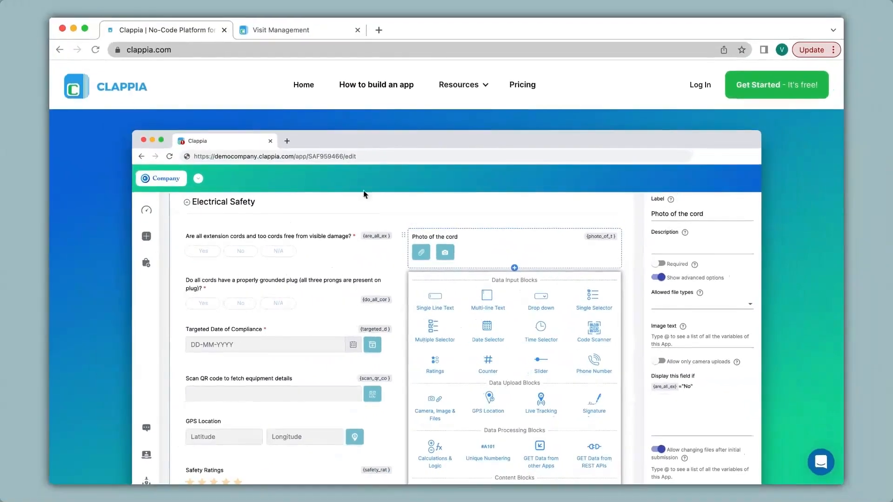
- Open Visit Management in the designer and scroll to the end of the Visitor Entry section
left_click(280, 29)
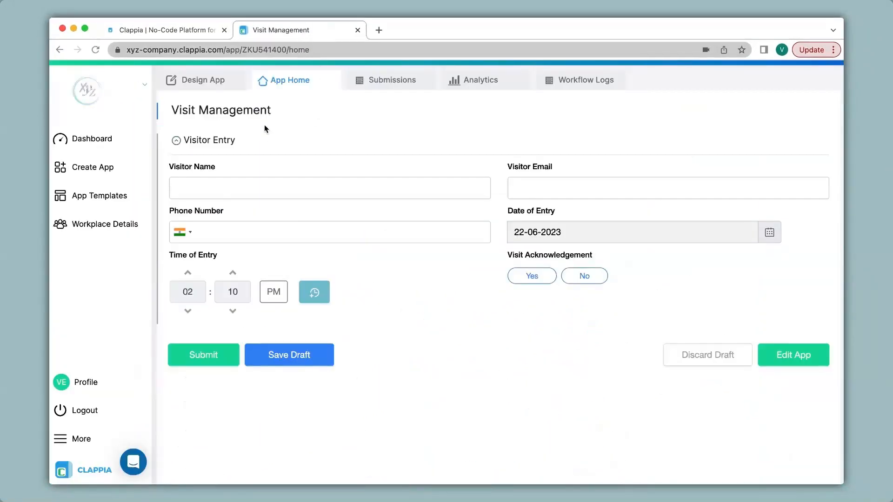
mouse_move(287, 119)
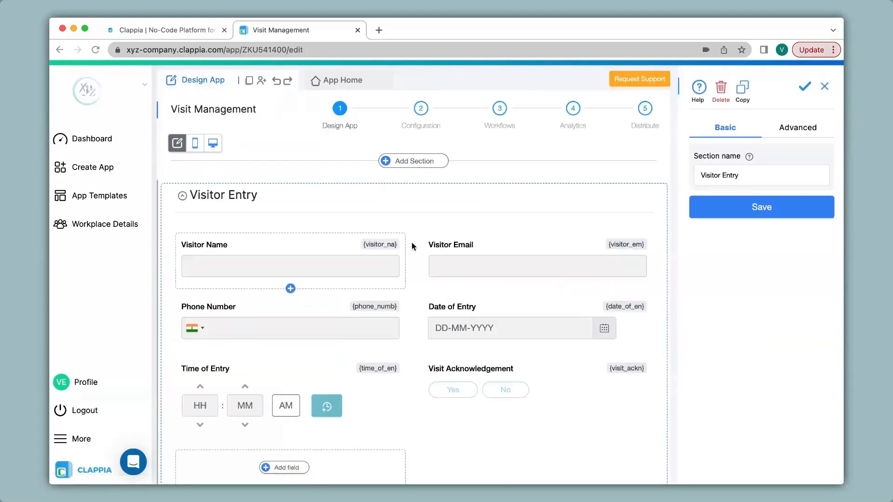
scroll("down", 3)
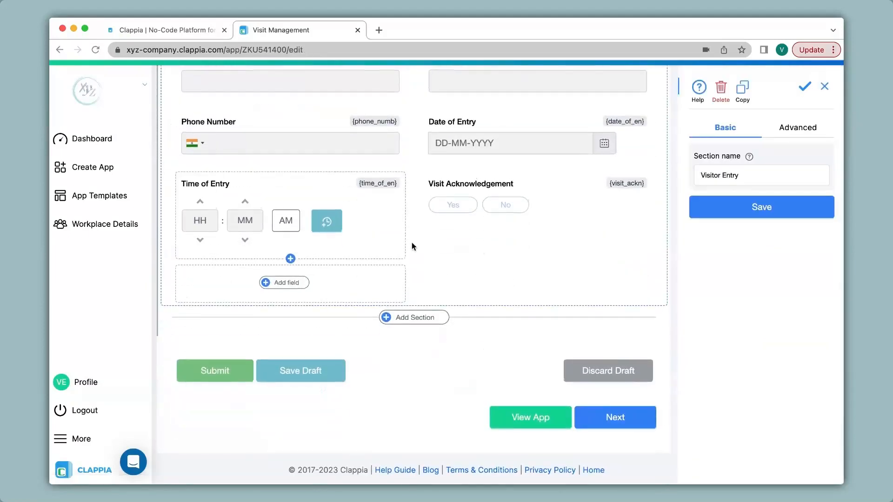
- Add a Code Scanner field labelled 'Purpose of Visit' with a description to scan the security-provided code
left_click(283, 283)
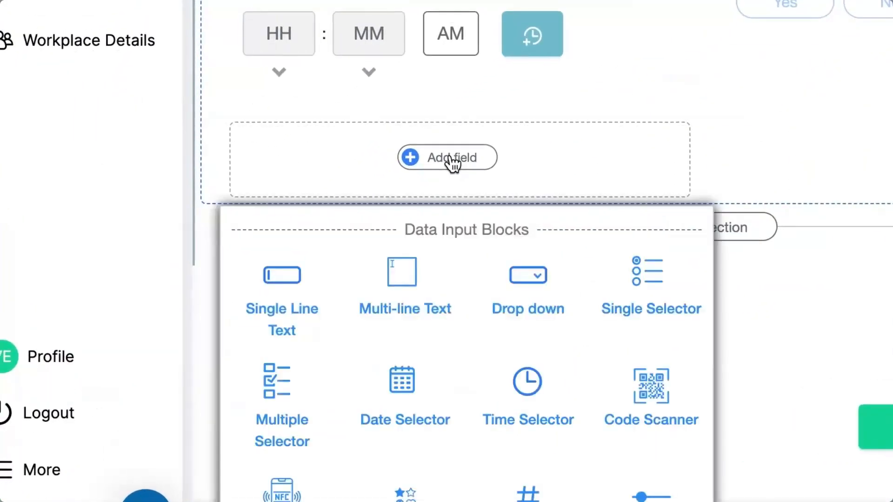
left_click(651, 386)
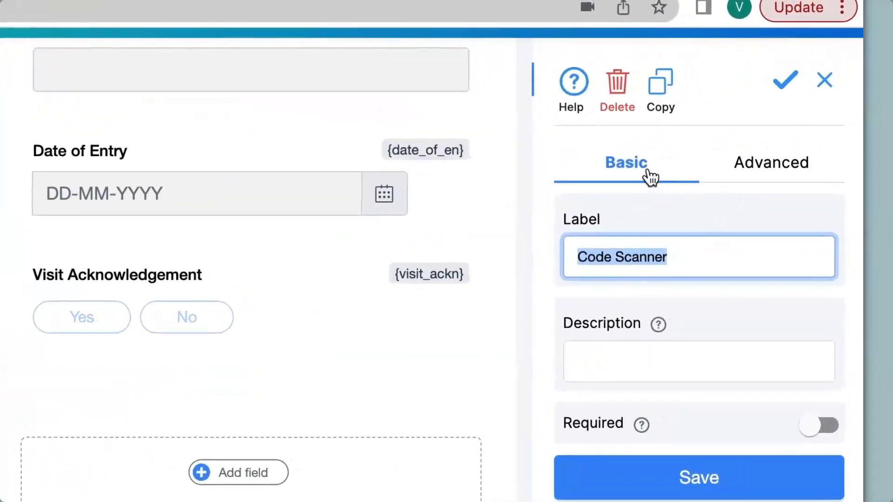
mouse_move(783, 175)
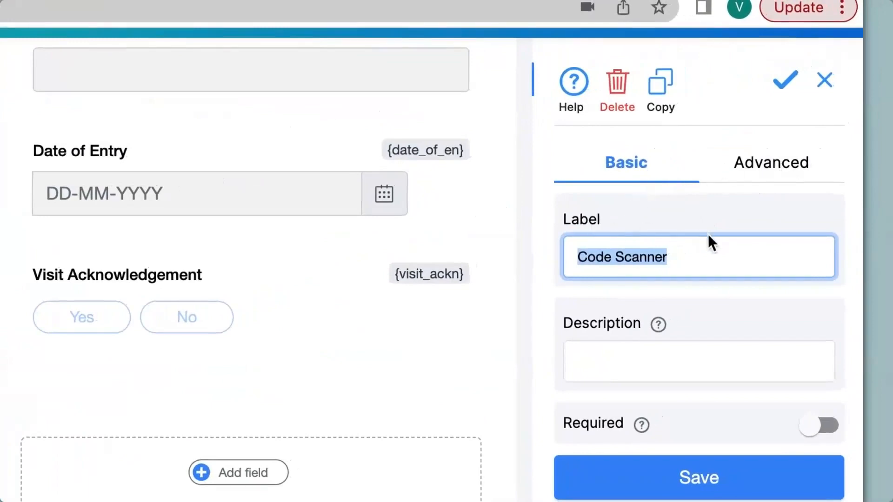
type("Purpose of Visit")
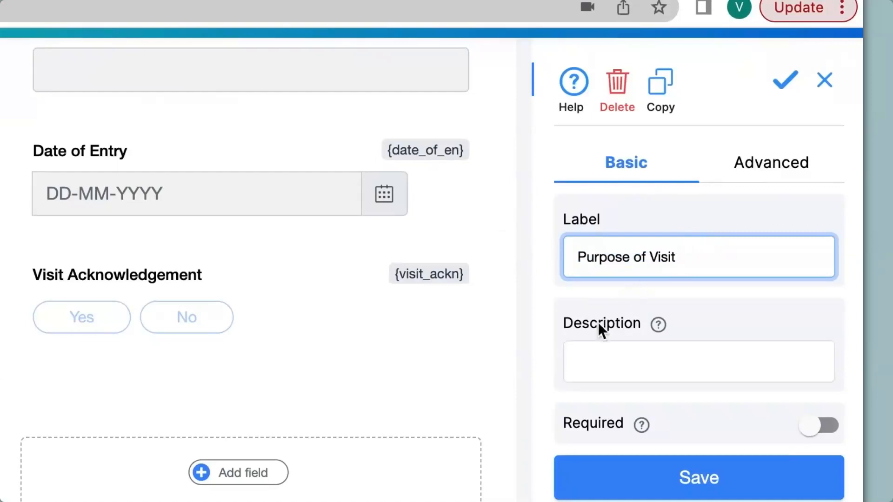
mouse_move(616, 335)
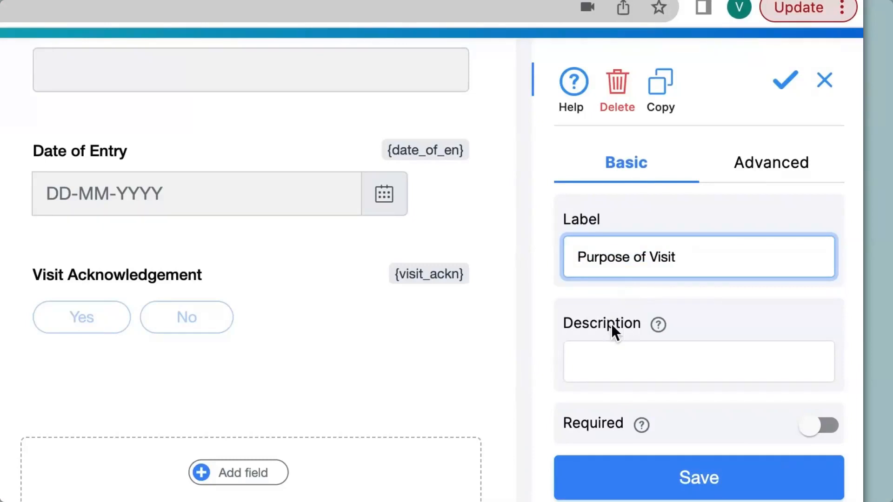
left_click(699, 361)
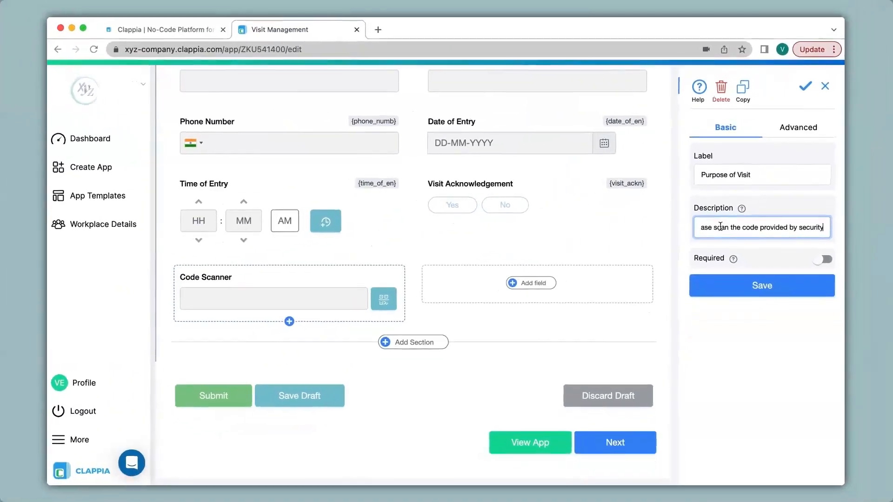
- Save the Purpose of Visit field as Required and review its Advanced options allowing manual input
left_click(761, 286)
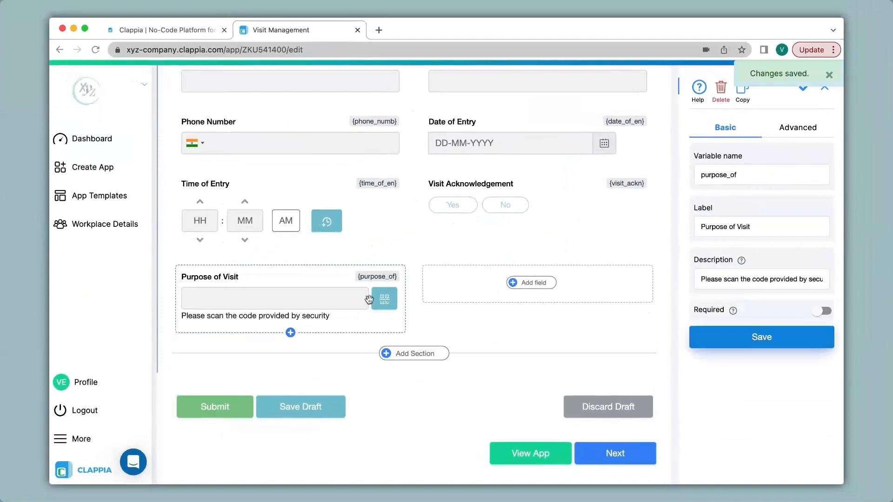
mouse_move(374, 324)
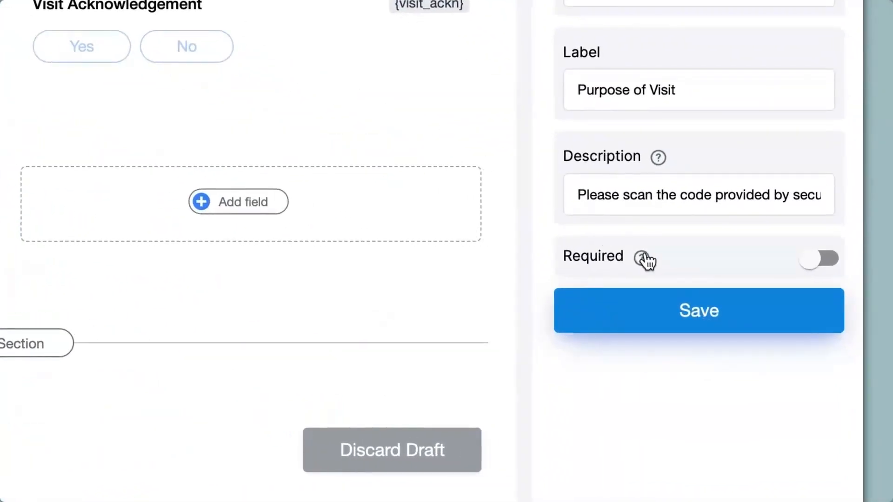
mouse_move(641, 258)
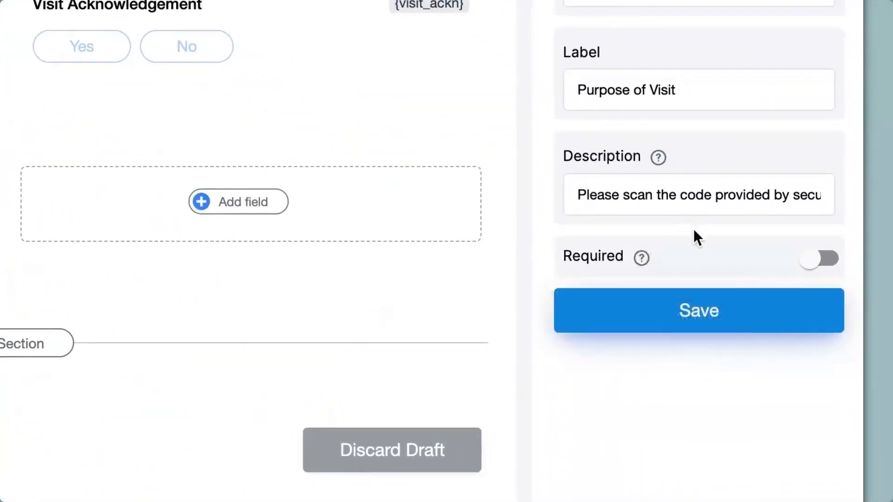
left_click(819, 267)
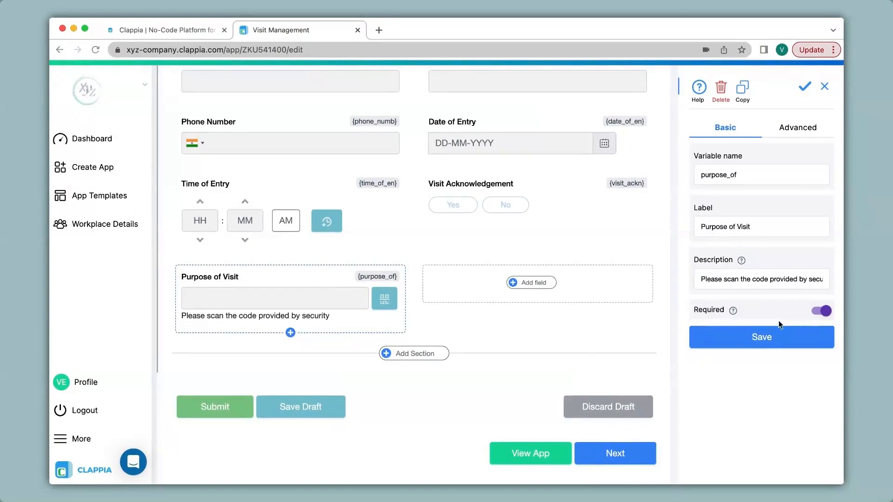
left_click(761, 336)
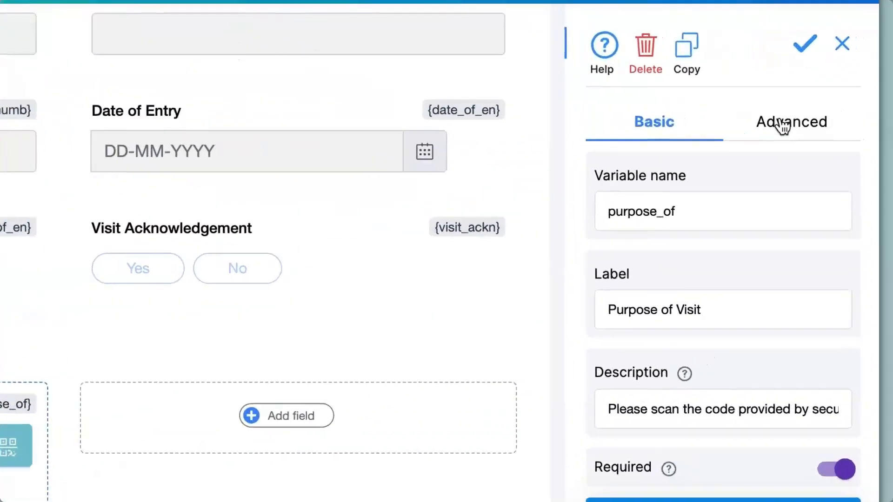
left_click(791, 121)
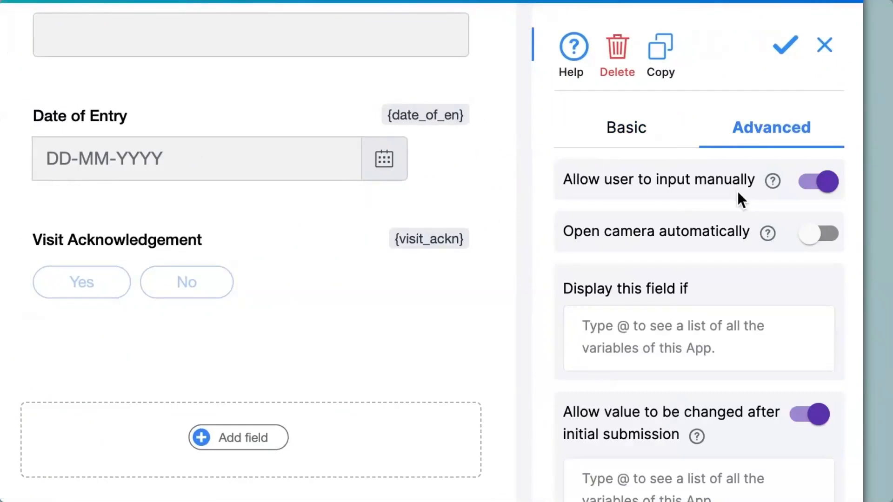
mouse_move(703, 216)
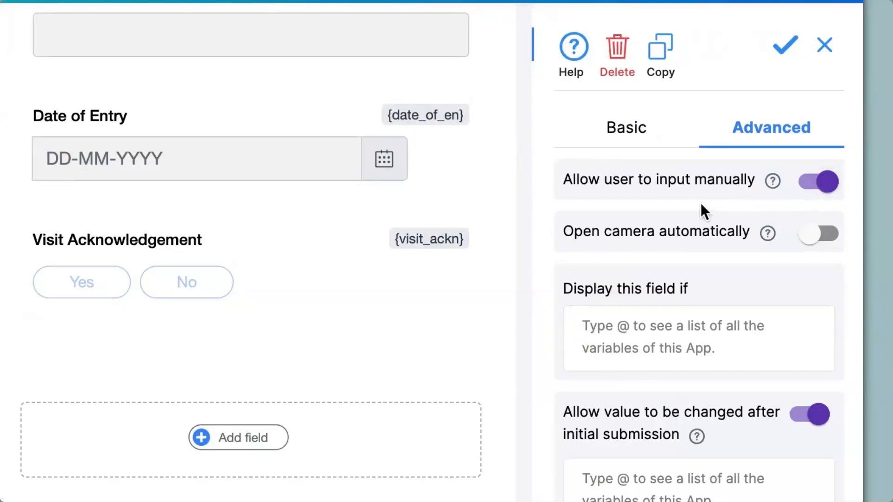
- In App Home, get the required-field error on empty submit, then scan a code reading 'Interview'
left_click(816, 180)
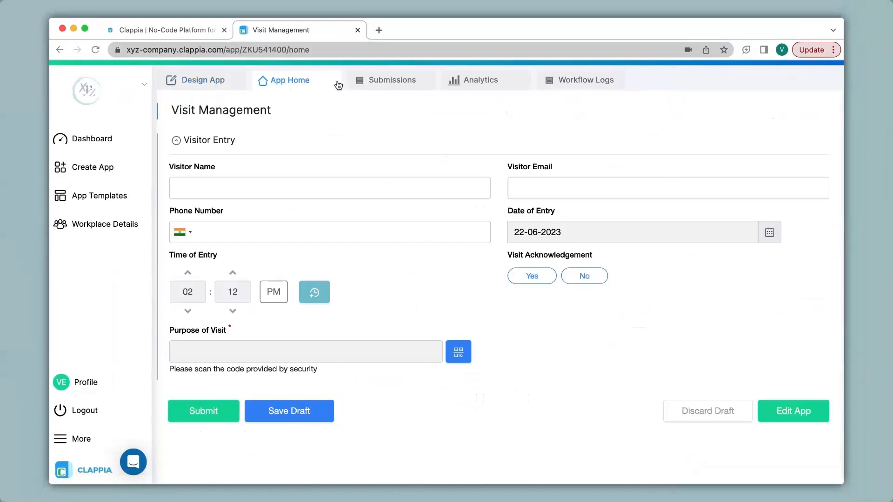
mouse_move(375, 352)
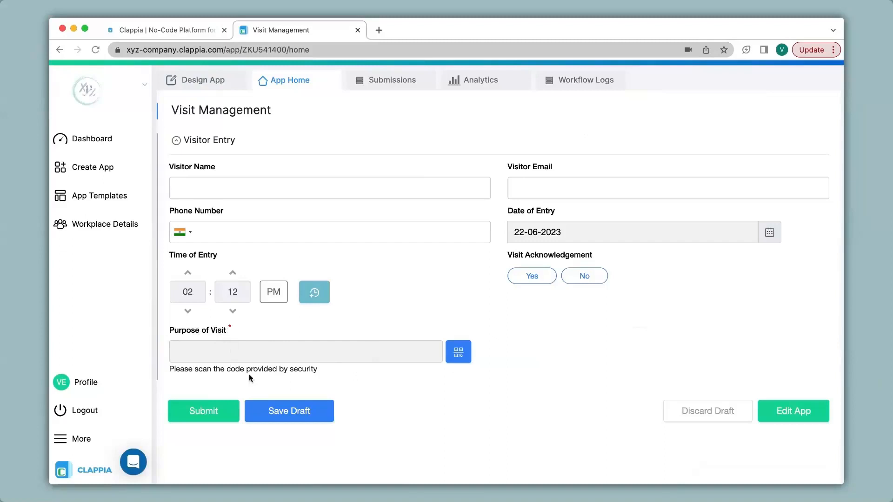
mouse_move(231, 333)
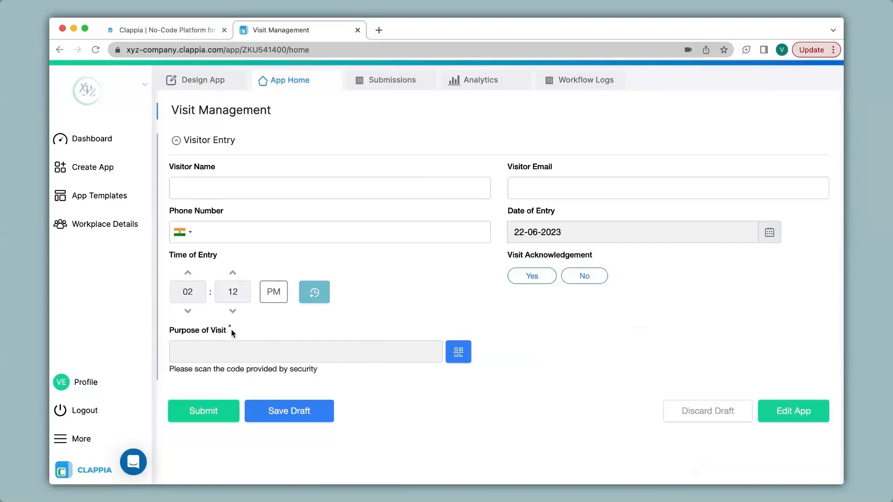
mouse_move(363, 286)
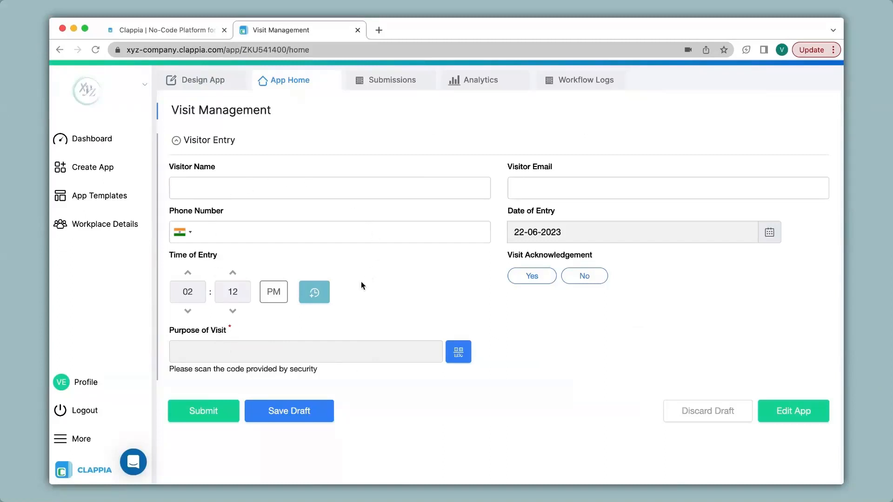
mouse_move(356, 367)
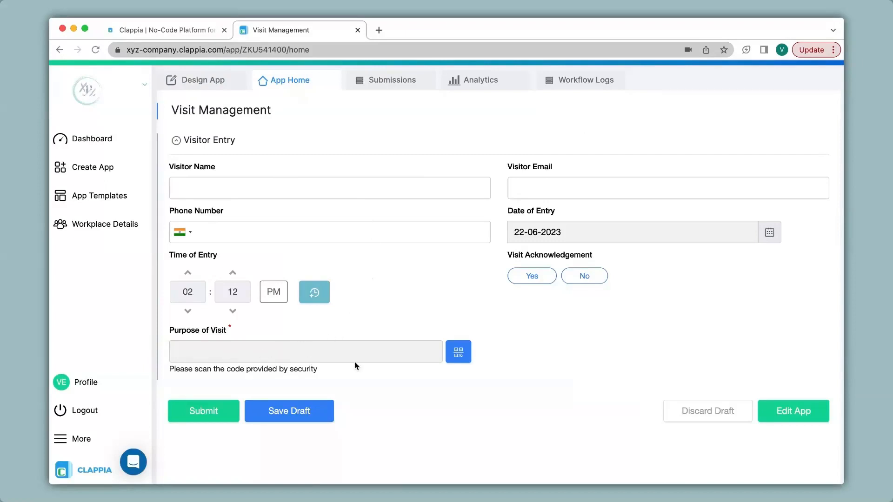
left_click(203, 411)
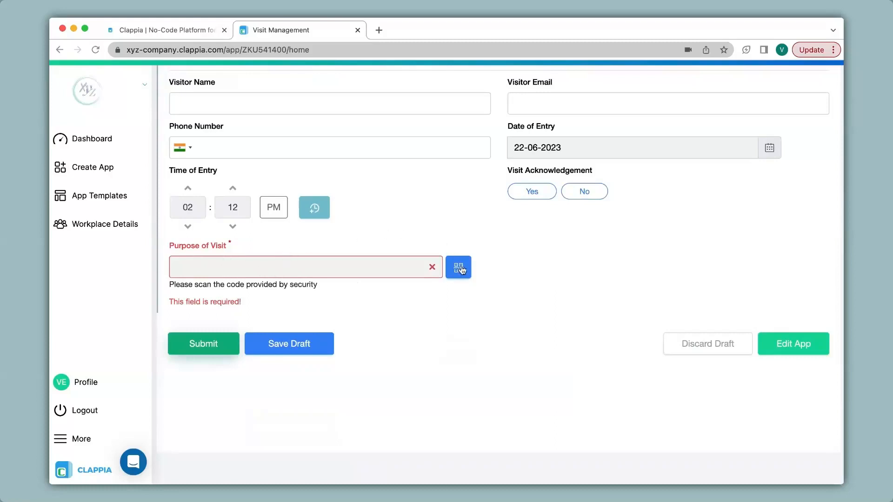
left_click(457, 267)
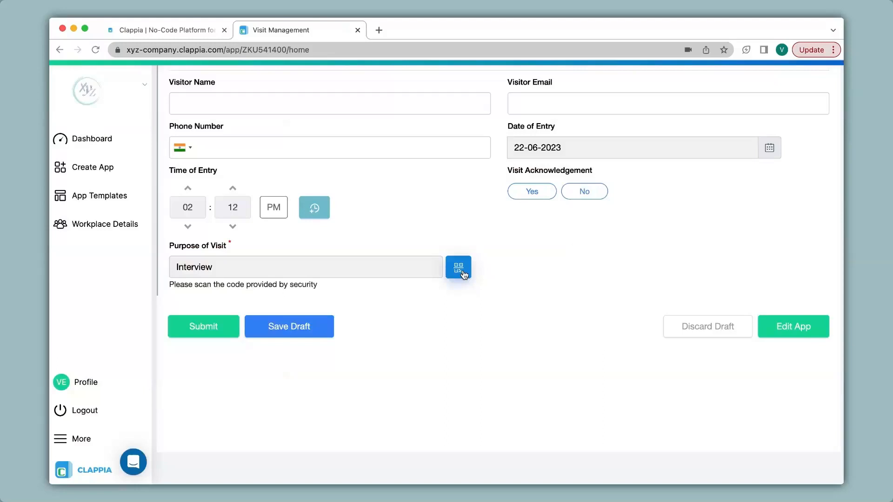
mouse_move(218, 258)
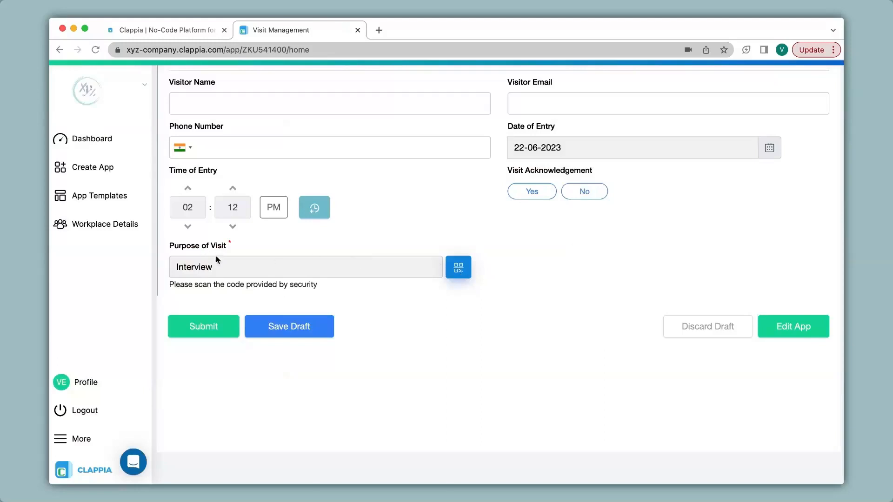
mouse_move(233, 275)
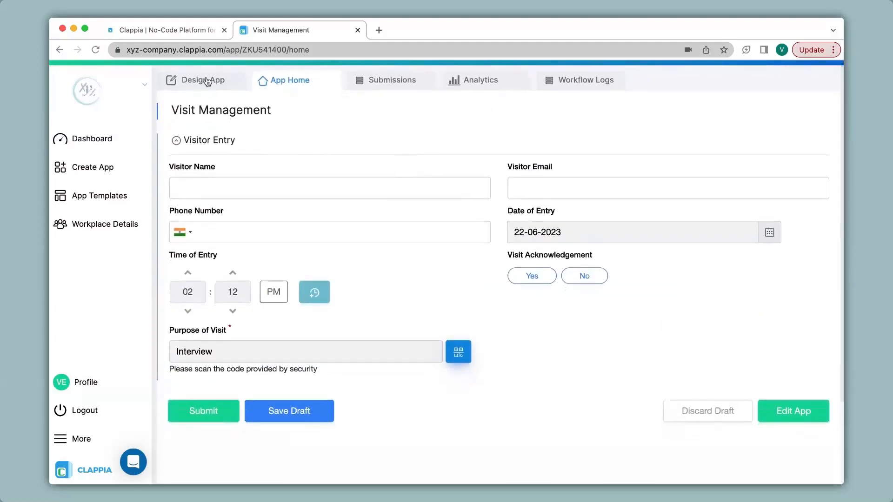
- Enable 'Open camera automatically' for the scanner and test a scan filling 'Business Meeting'
left_click(202, 80)
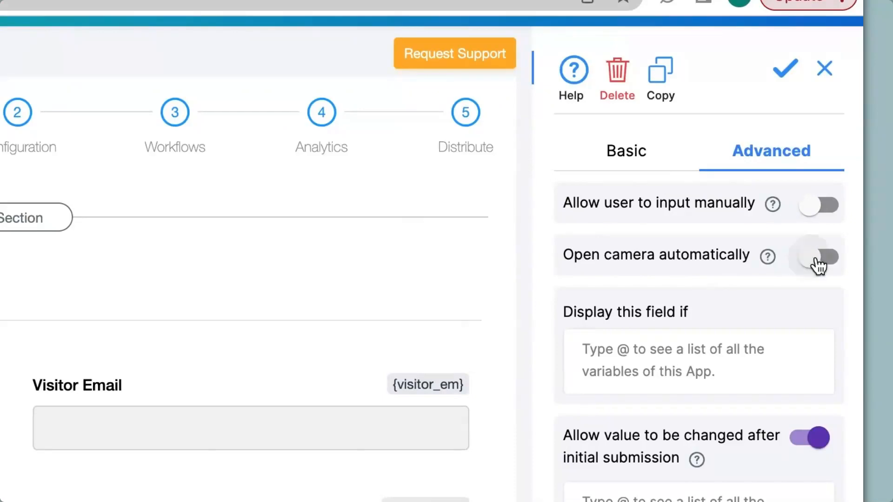
left_click(819, 258)
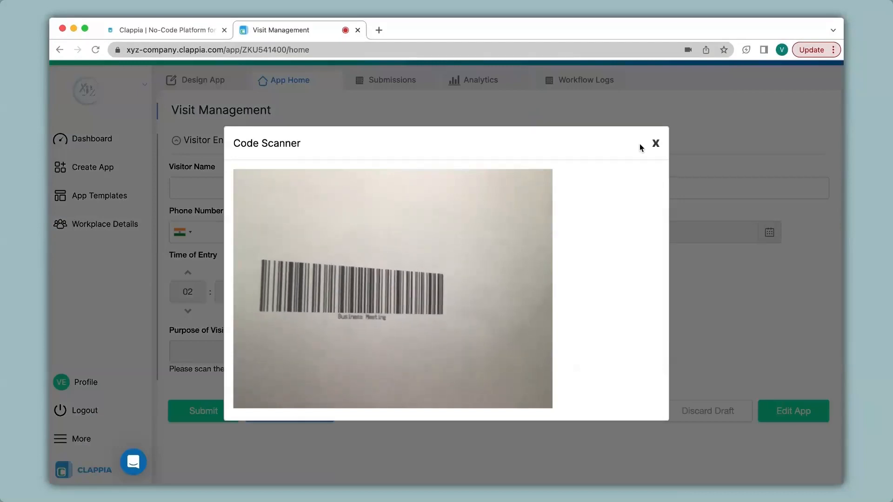
left_click(656, 143)
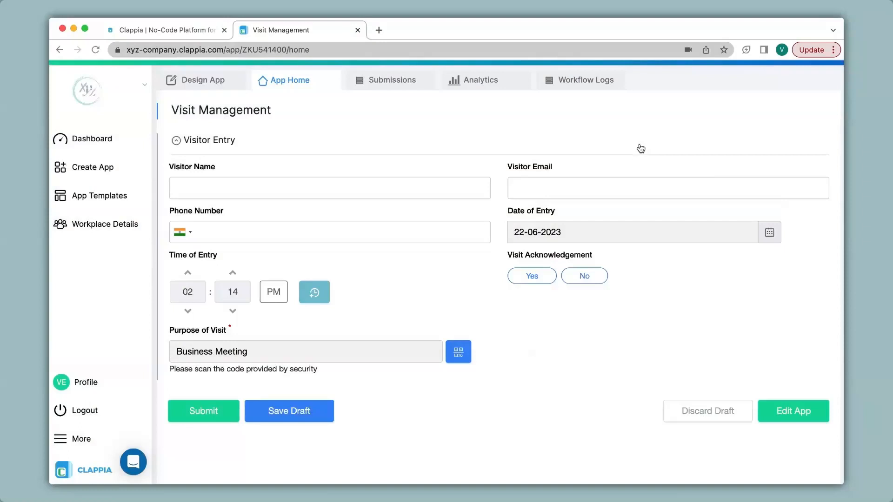
mouse_move(231, 362)
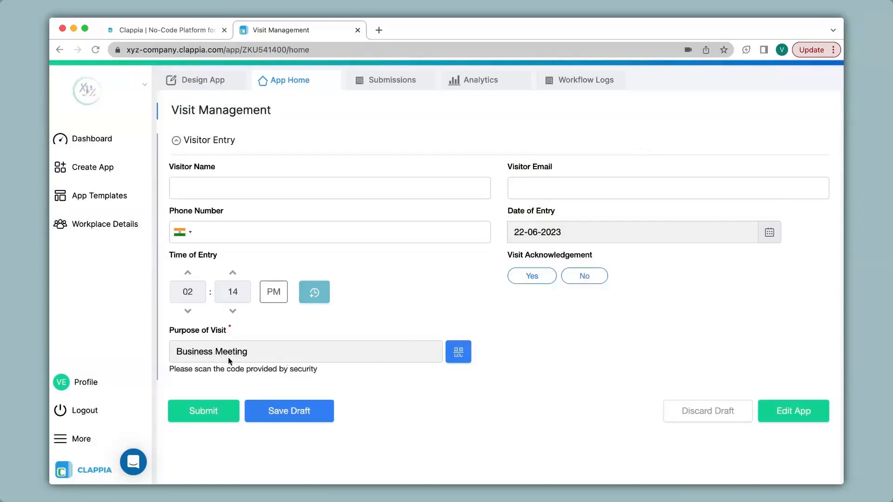
mouse_move(281, 361)
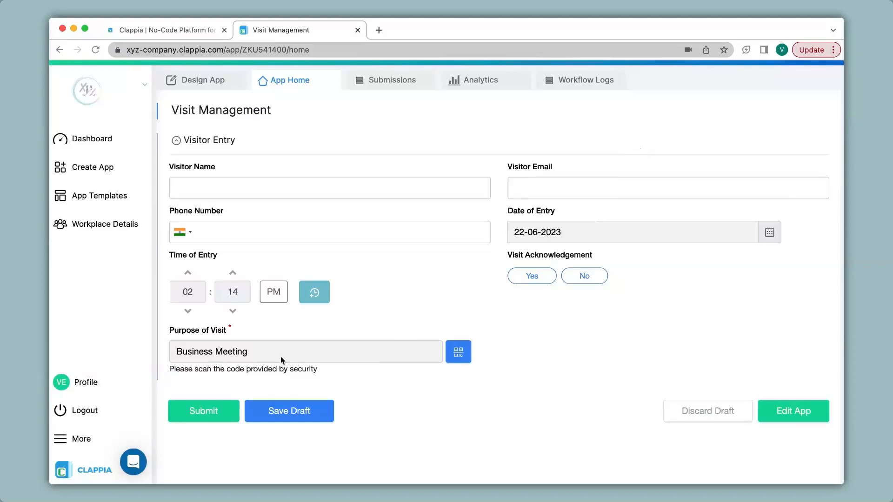
- Turn off 'Open camera automatically' for the scanner field
left_click(793, 411)
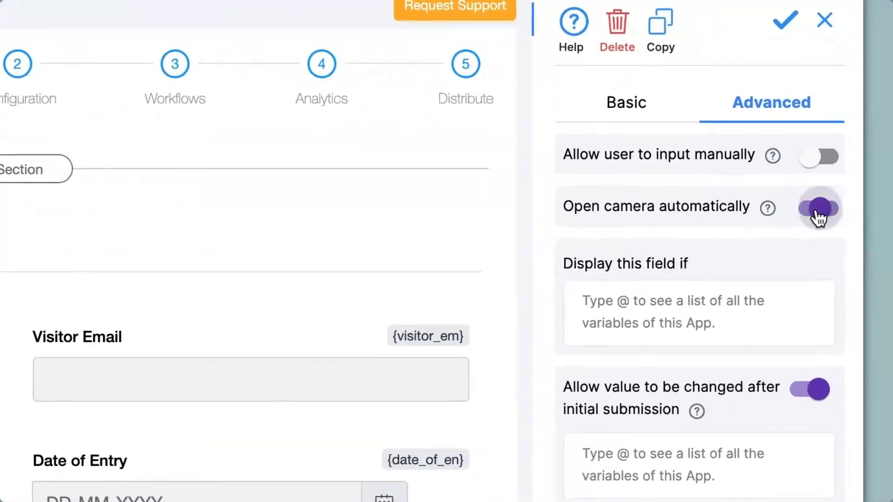
left_click(818, 208)
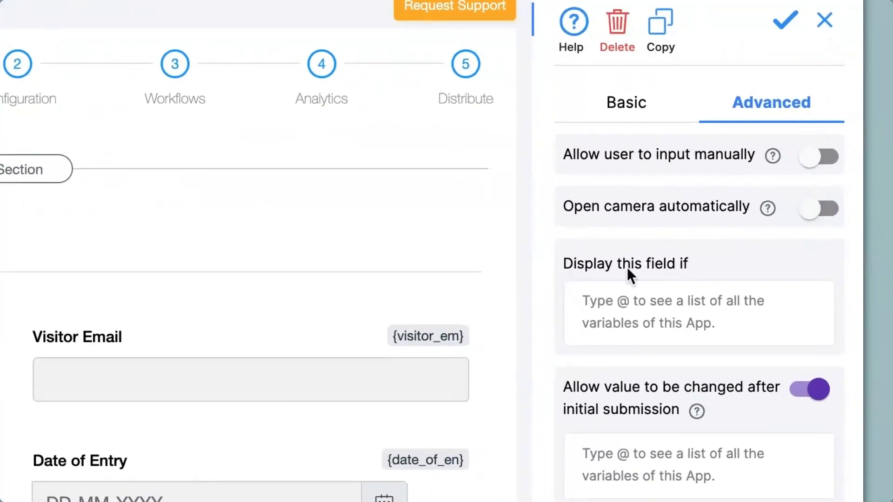
mouse_move(688, 349)
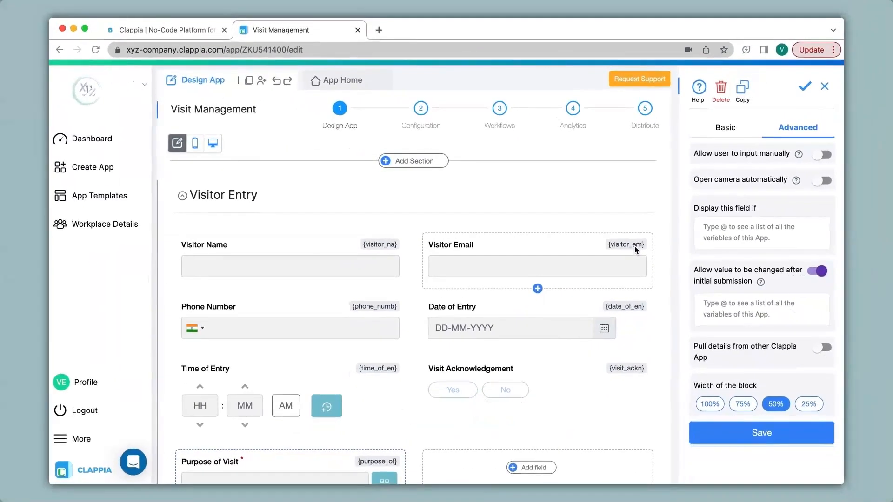
scroll("down", 3)
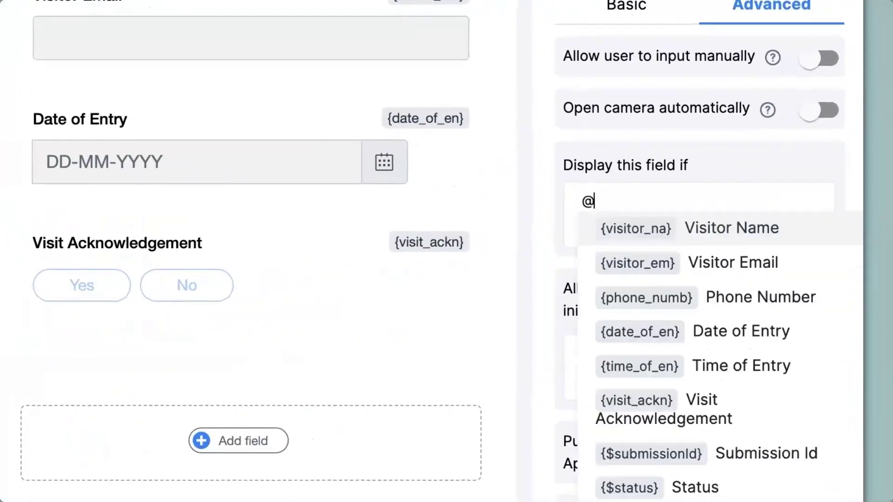
- Set 'Display this field if' to Visit Acknowledgement = "Yes" and save the field
type("v")
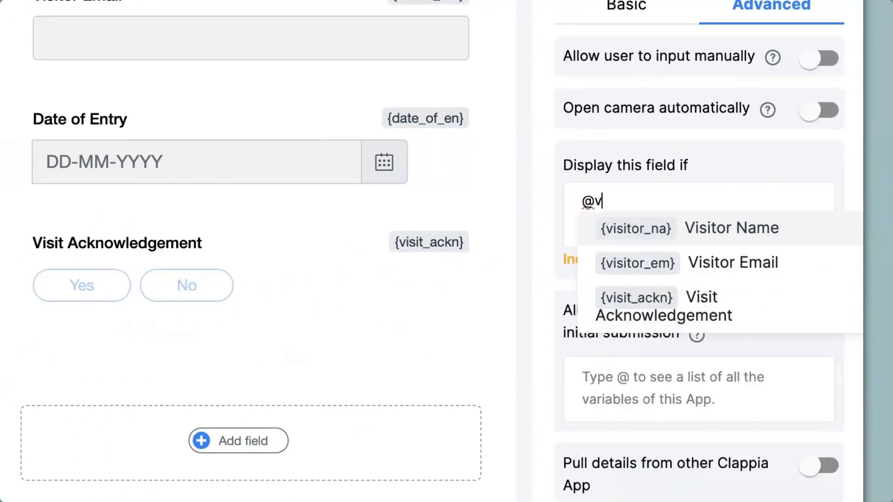
left_click(636, 297)
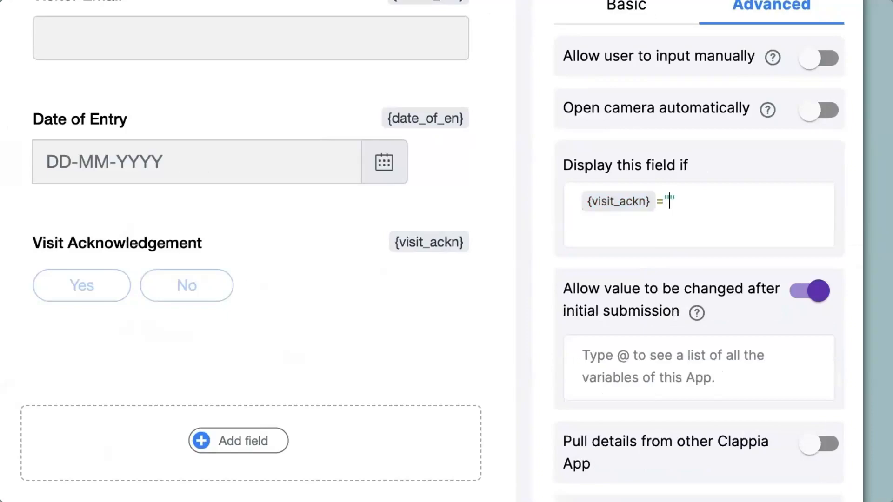
type("Yes")
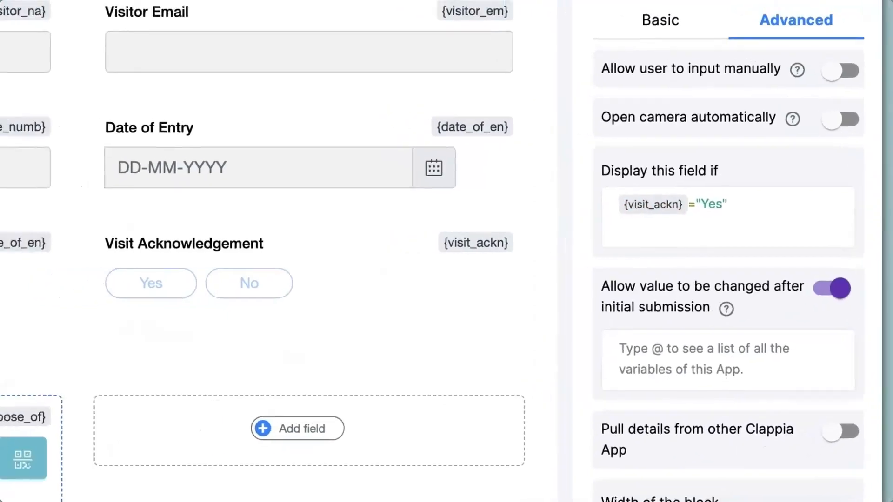
left_click(761, 432)
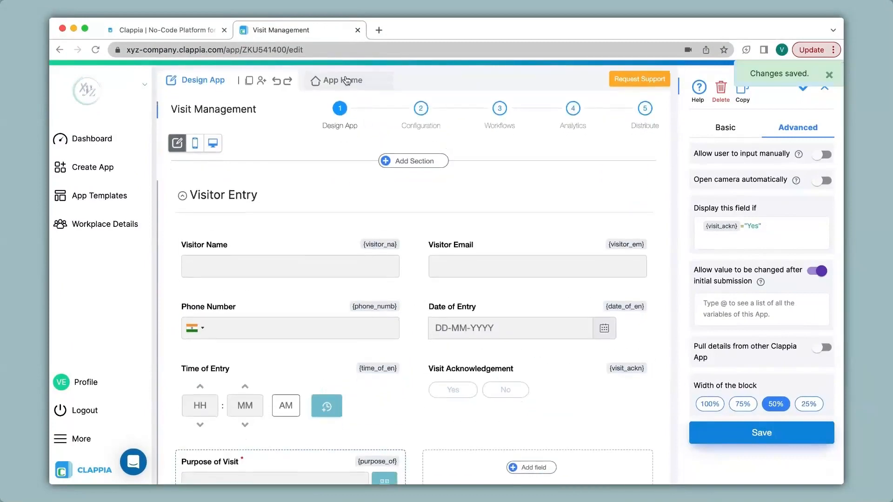
- In the live form, answer Yes to Visit Acknowledgement and fill name, email and phone
left_click(342, 80)
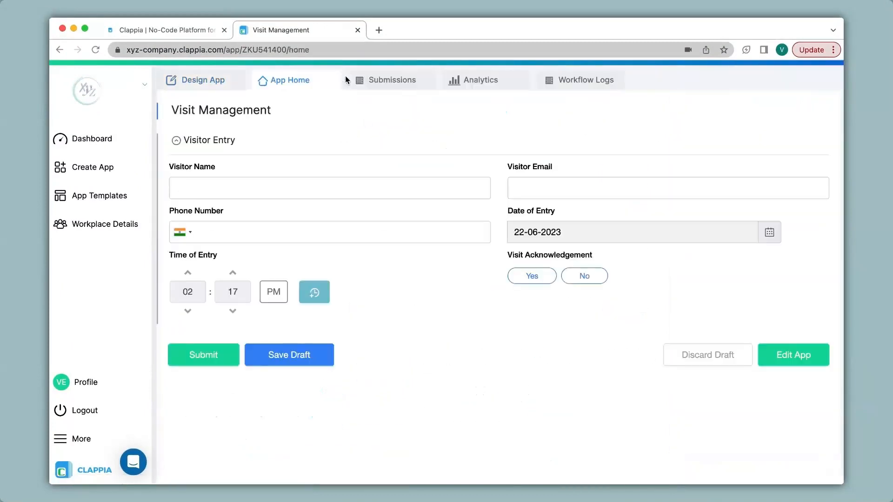
mouse_move(372, 307)
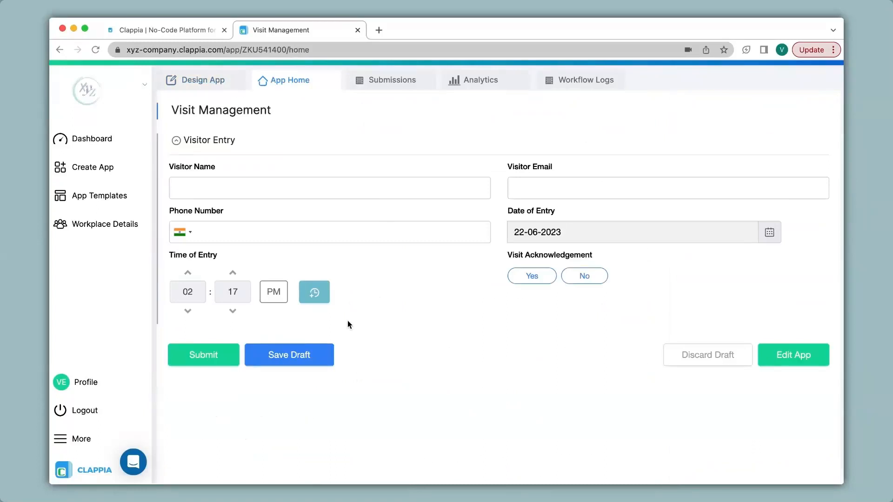
mouse_move(586, 269)
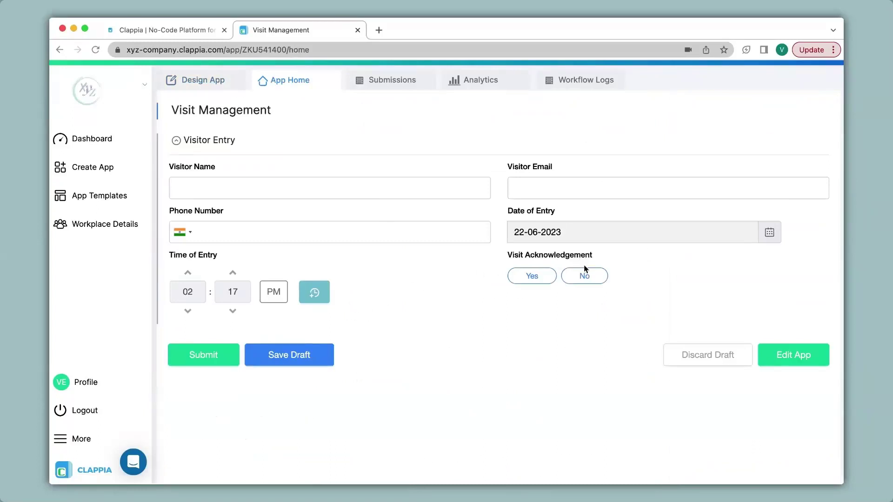
left_click(531, 275)
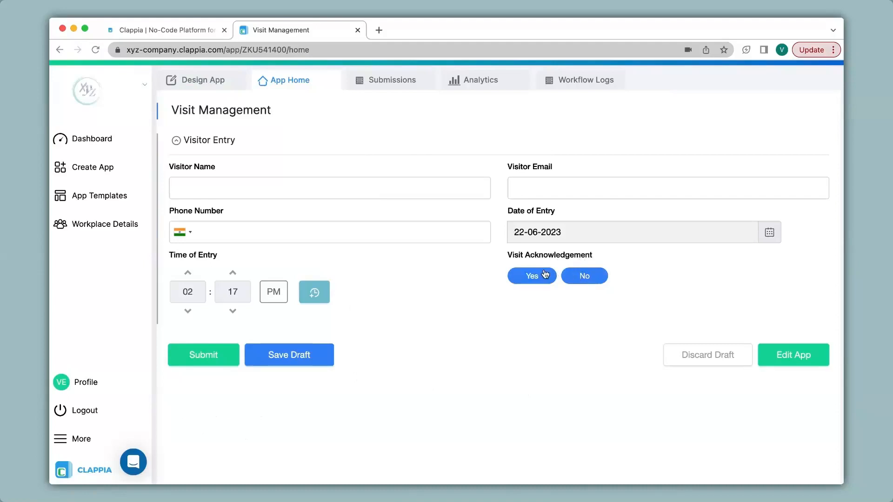
left_click(531, 275)
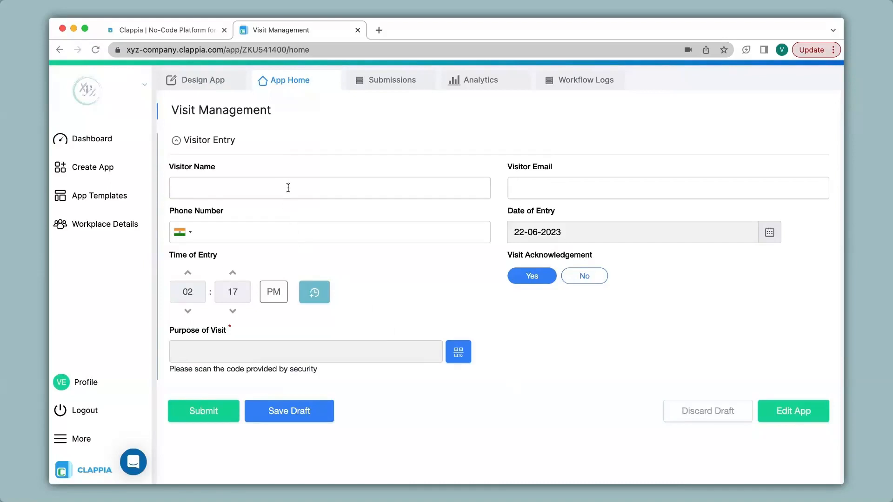
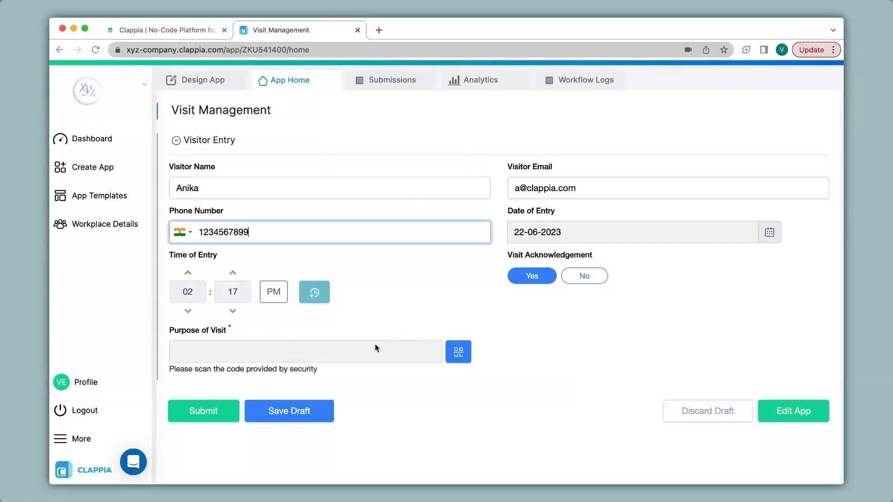
- Scan 'Interview' into Purpose of Visit and submit the visitor entry
left_click(458, 351)
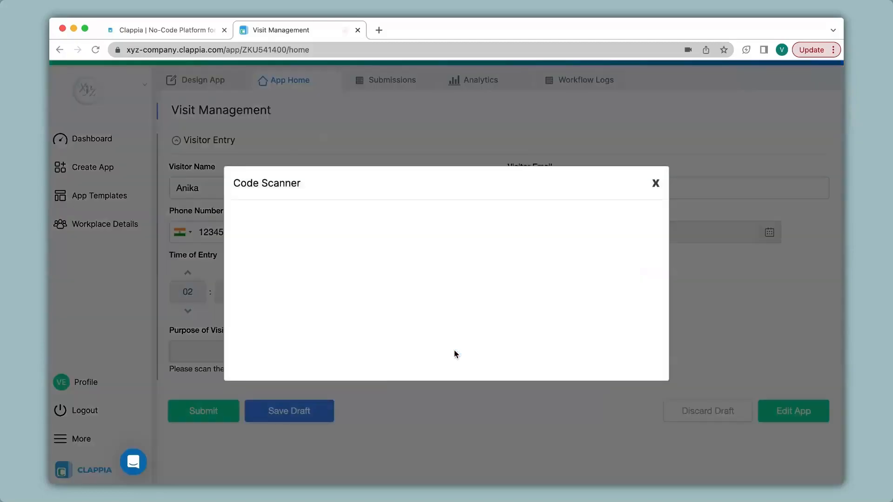
left_click(654, 183)
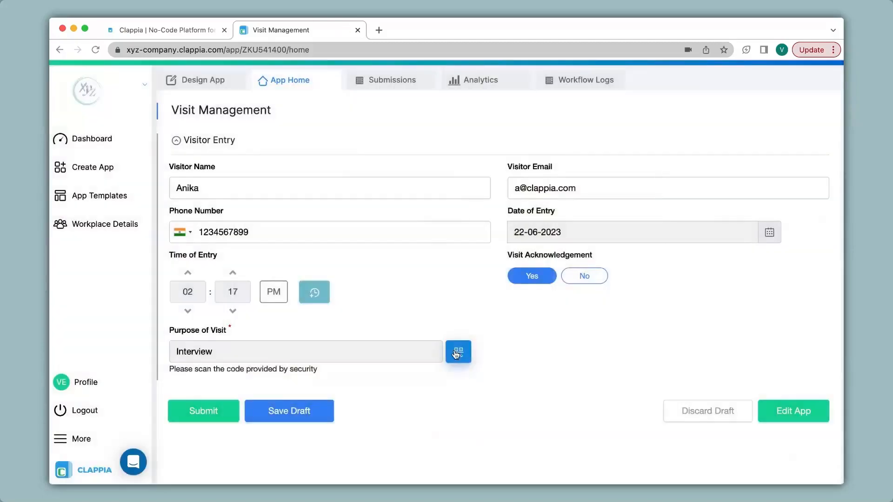
mouse_move(285, 353)
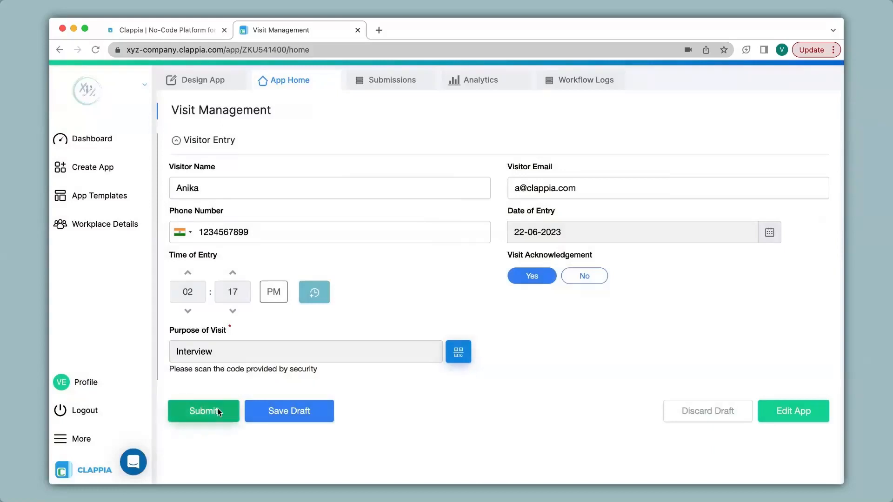
left_click(202, 411)
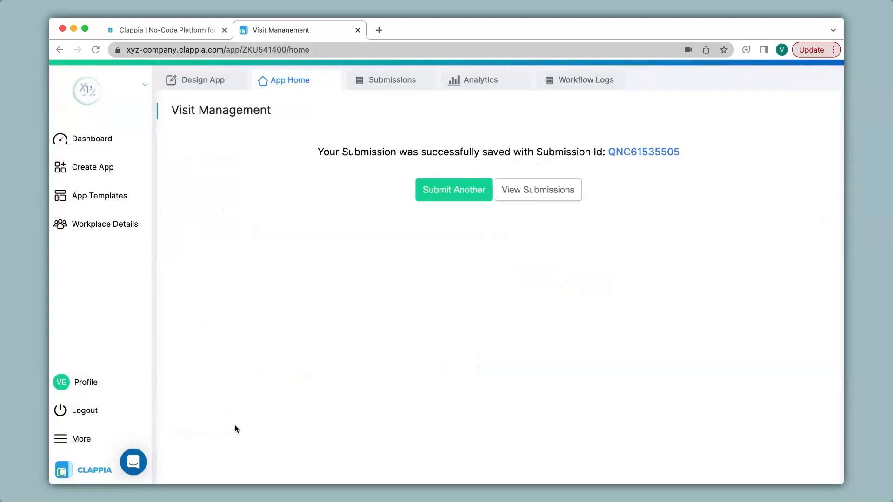
- On Android, open the Visit Management app from the apps grid
left_click(454, 190)
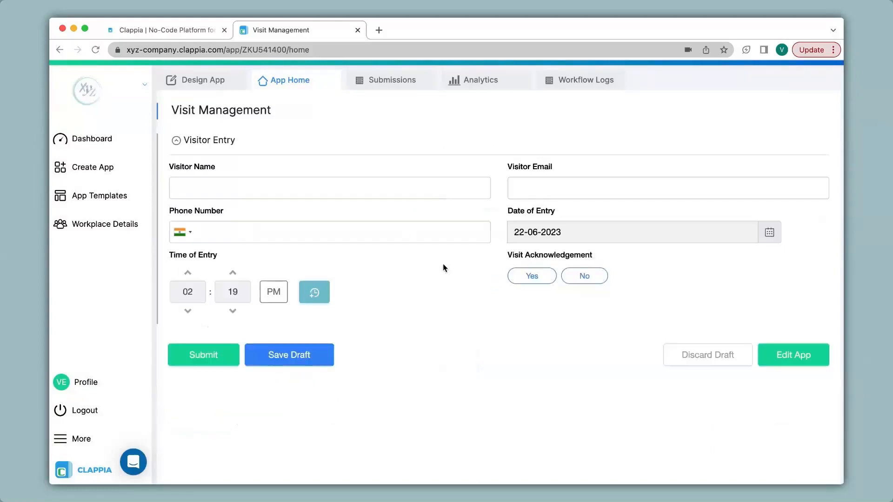
mouse_move(417, 270)
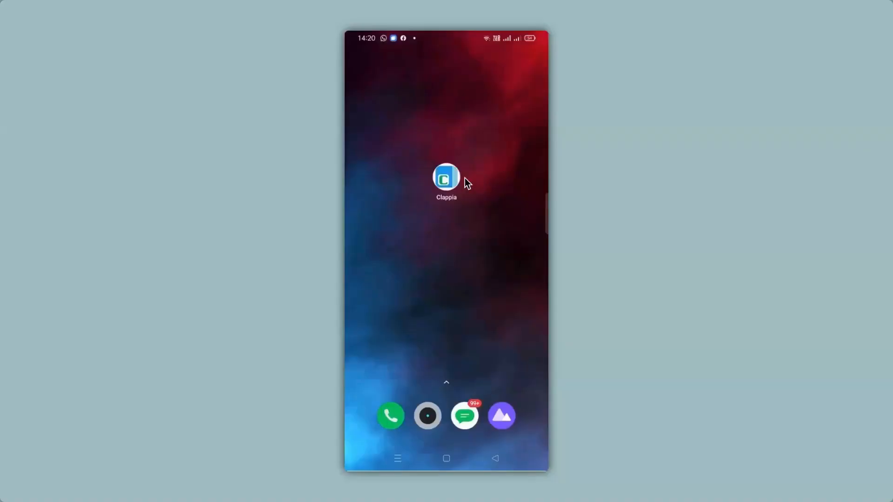
mouse_move(469, 182)
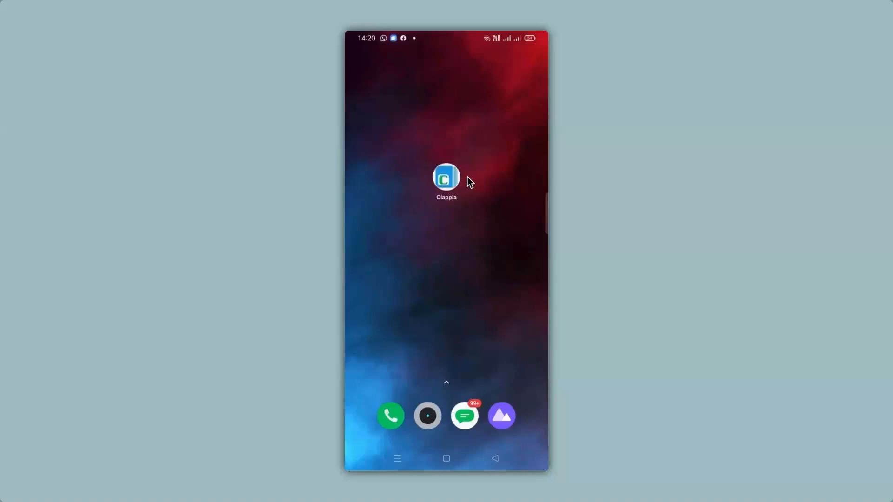
left_click(446, 178)
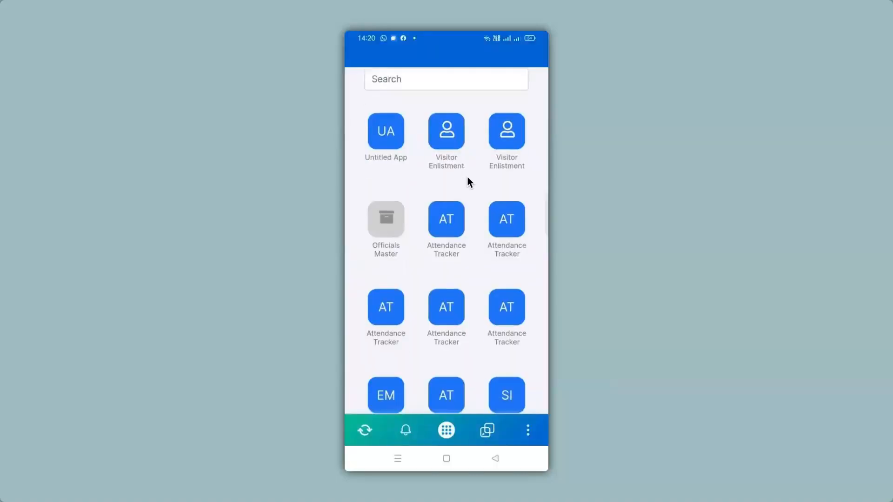
scroll("down", 3)
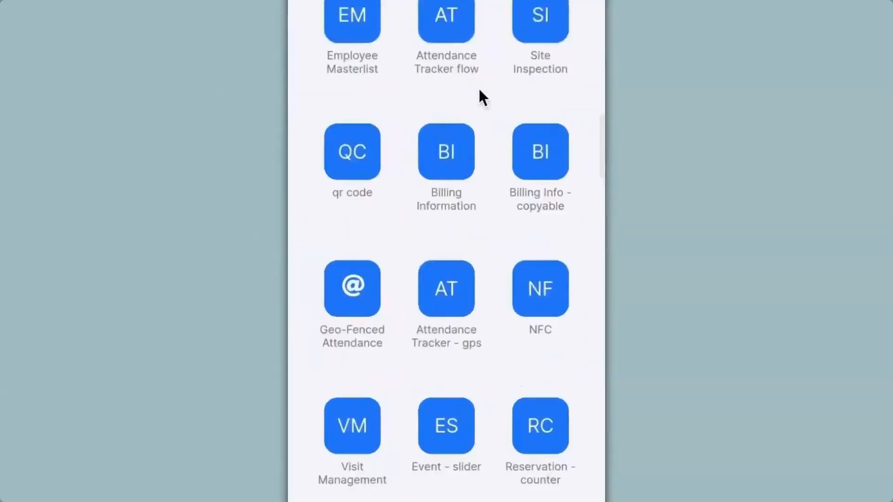
scroll("down", 3)
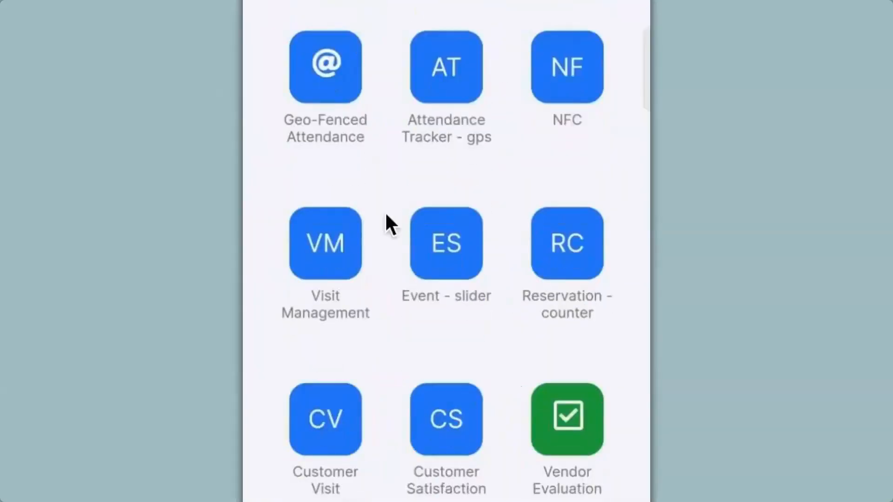
left_click(325, 241)
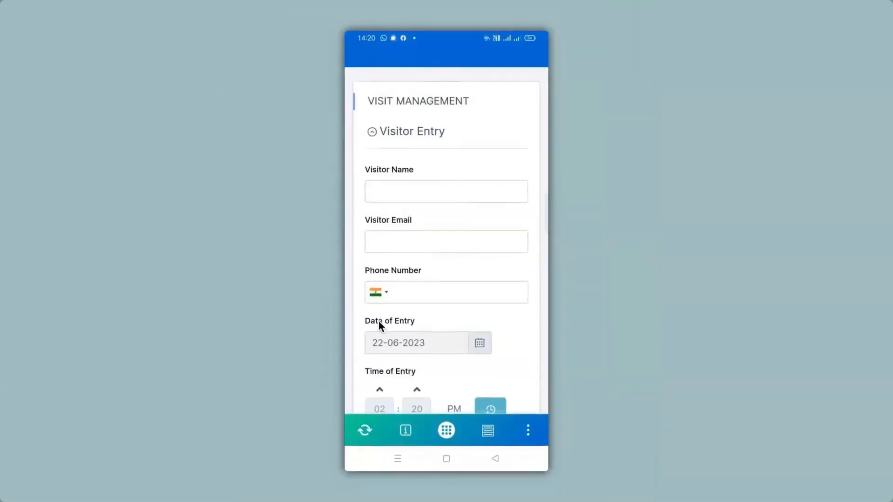
- Fill Anita's name, email and phone, answer Yes, and scan 'Interview' into Purpose of Visit
scroll("down", 3)
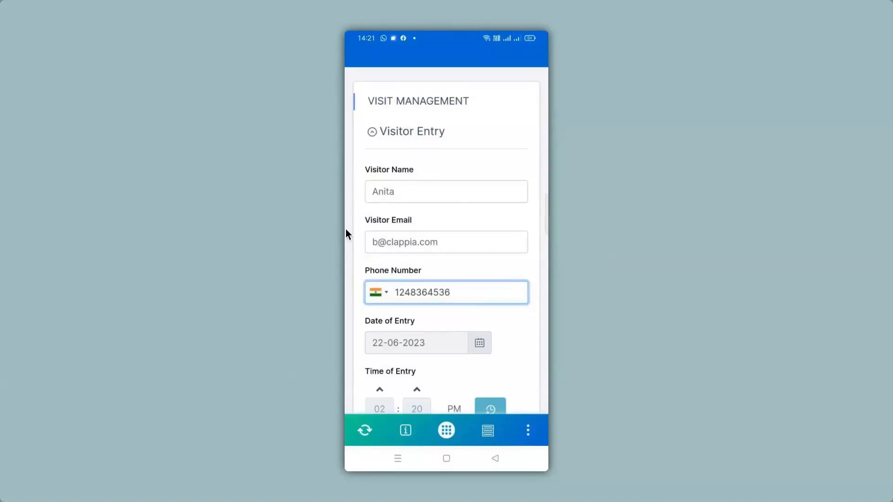
scroll("down", 3)
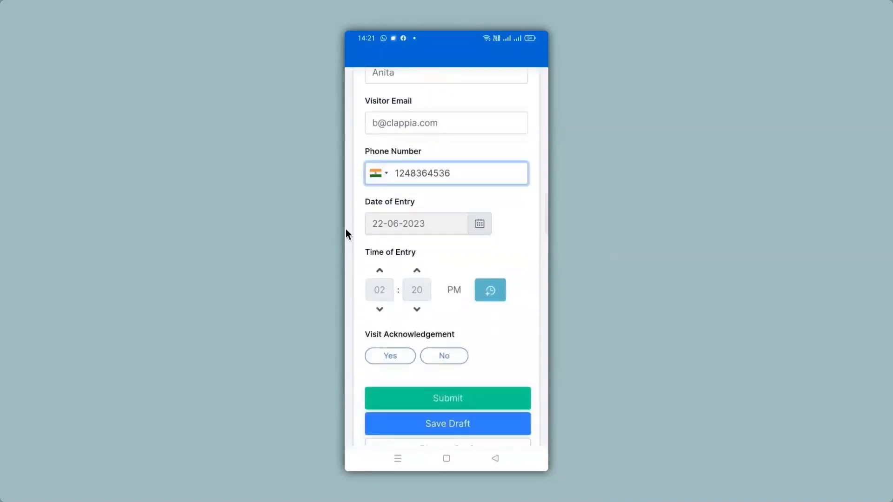
scroll("down", 3)
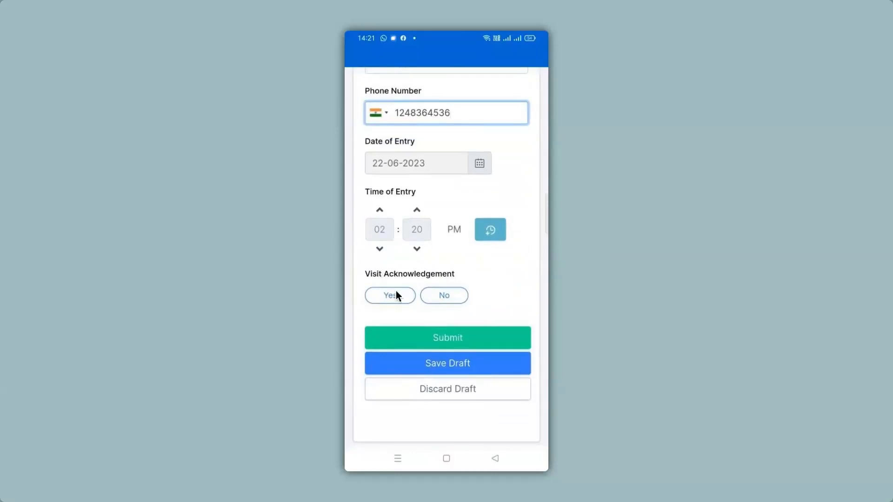
left_click(390, 295)
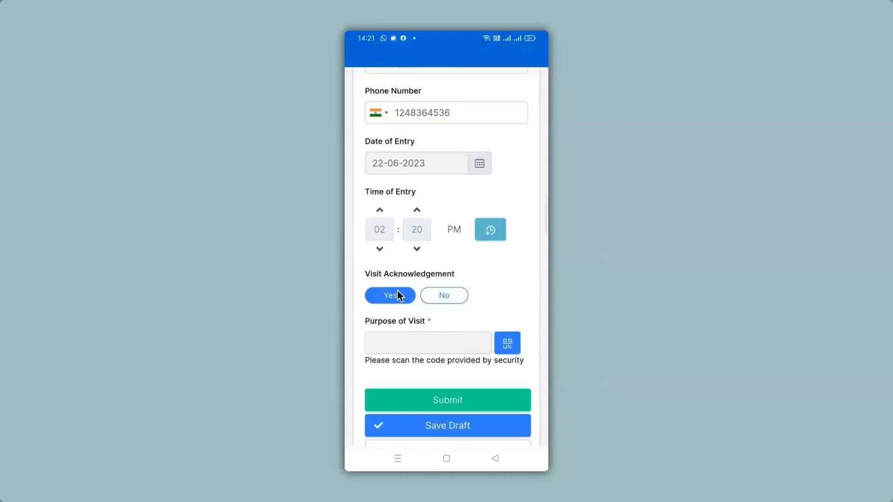
left_click(507, 343)
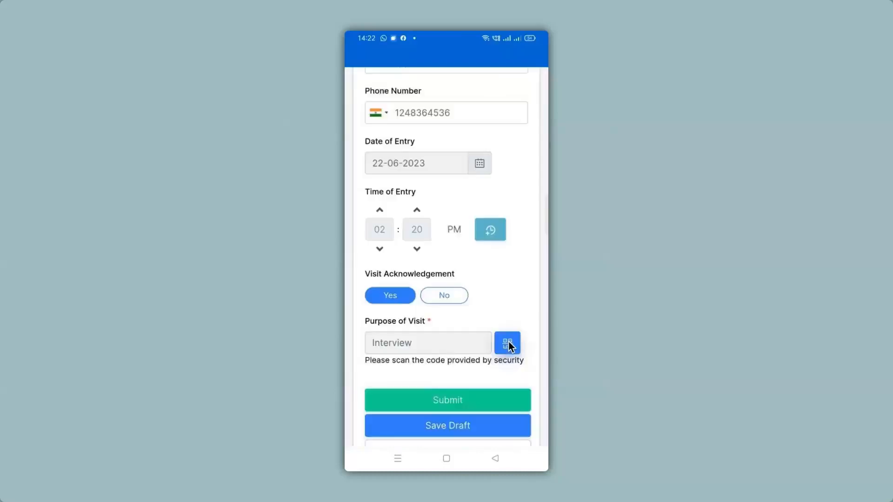
left_click(448, 426)
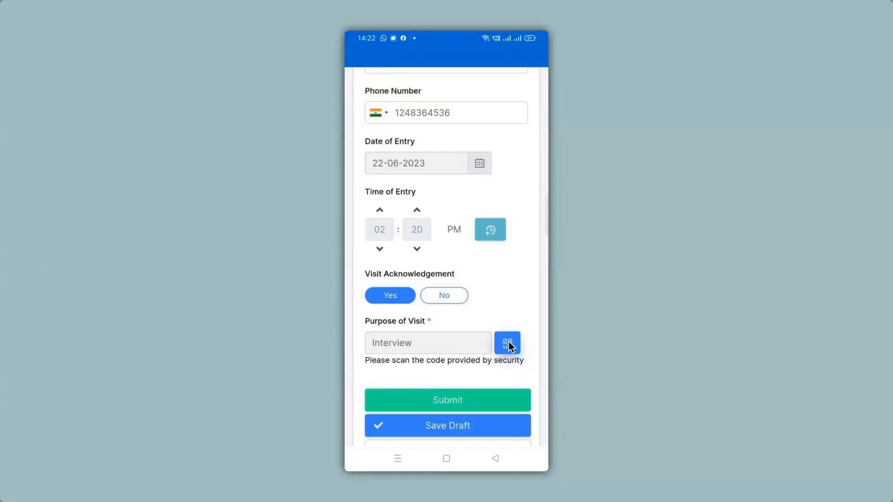
mouse_move(426, 346)
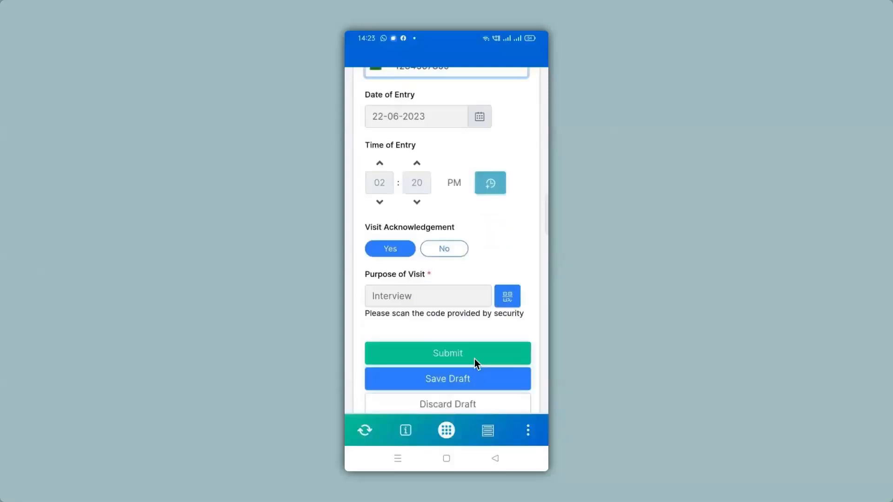
- Submit the entry, open View Submissions and review the newest submitted record's details
left_click(447, 353)
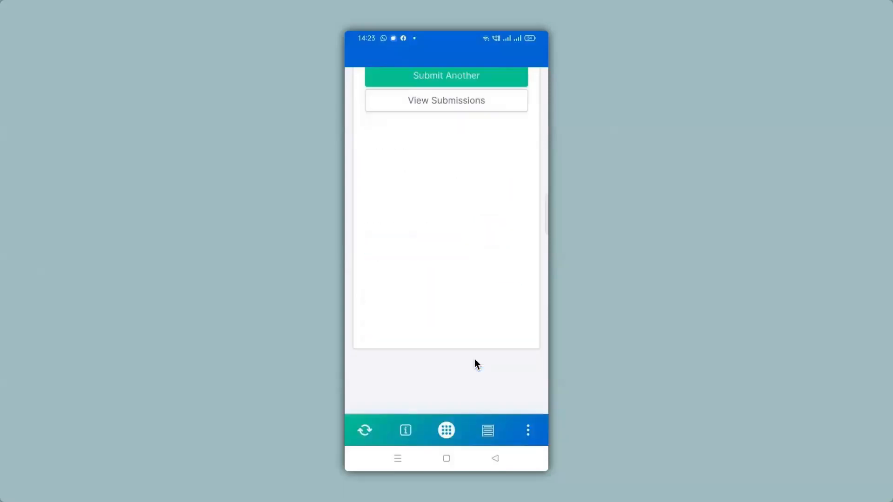
mouse_move(402, 151)
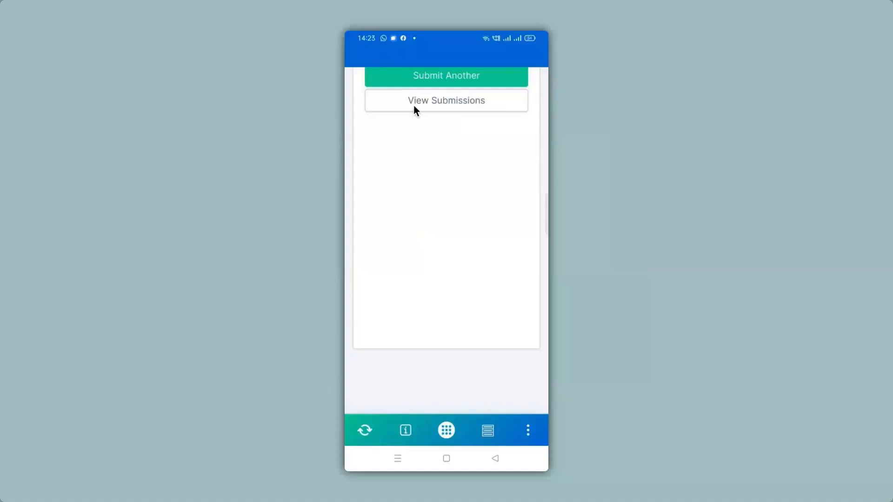
left_click(446, 101)
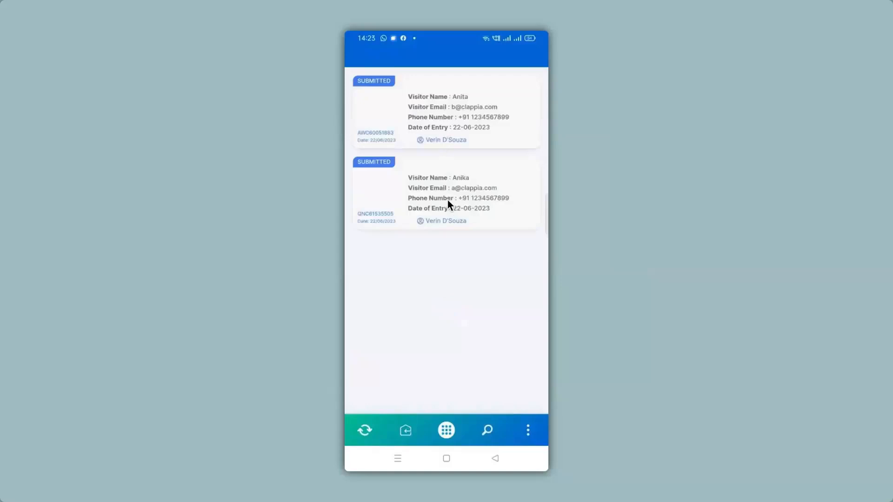
mouse_move(453, 212)
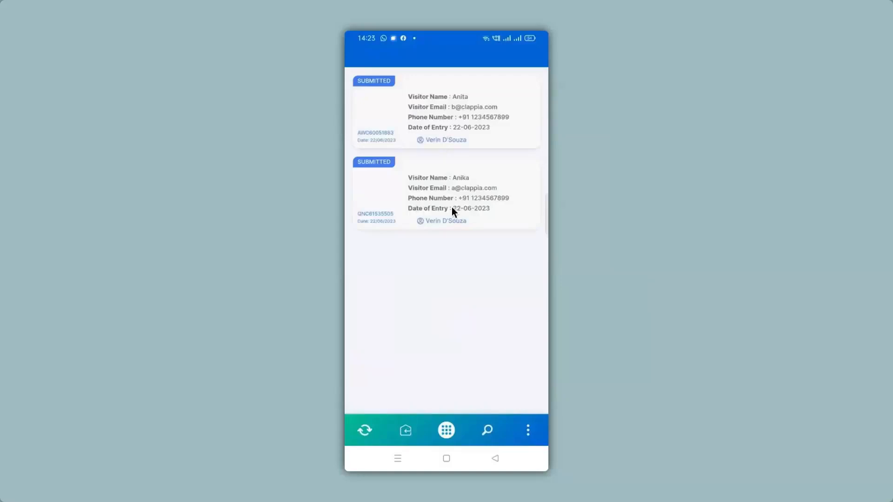
mouse_move(465, 217)
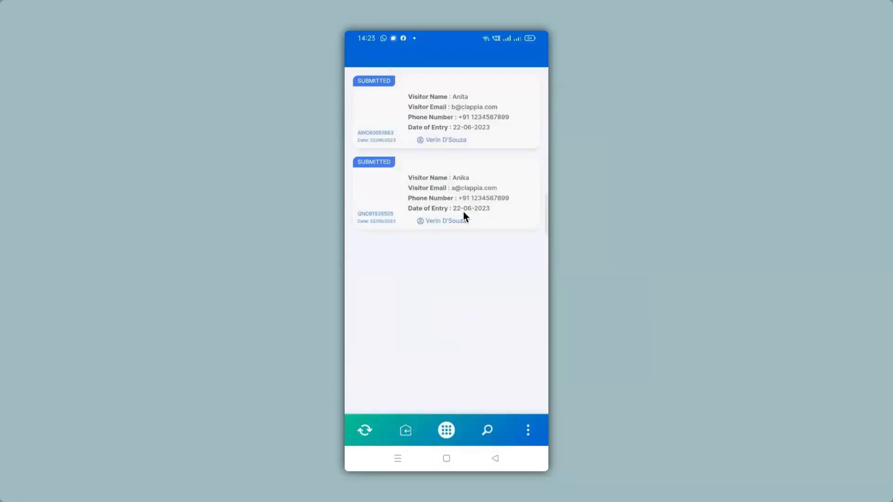
mouse_move(438, 140)
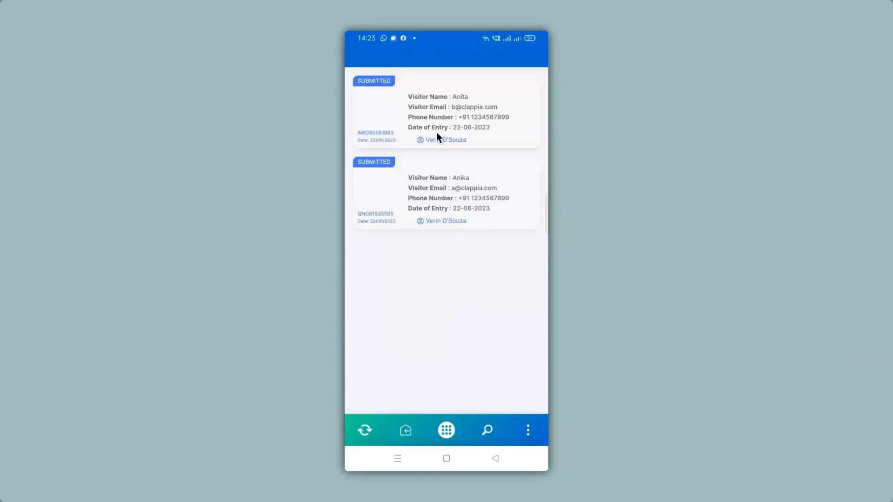
left_click(445, 116)
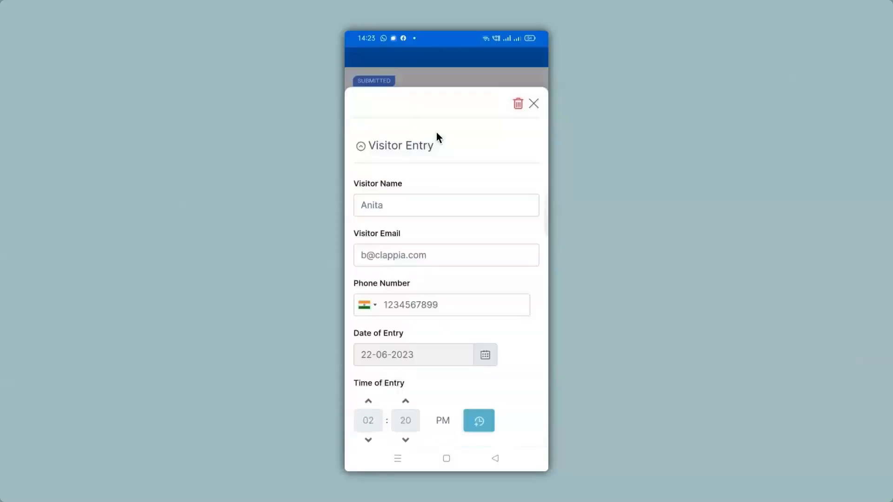
scroll("down", 3)
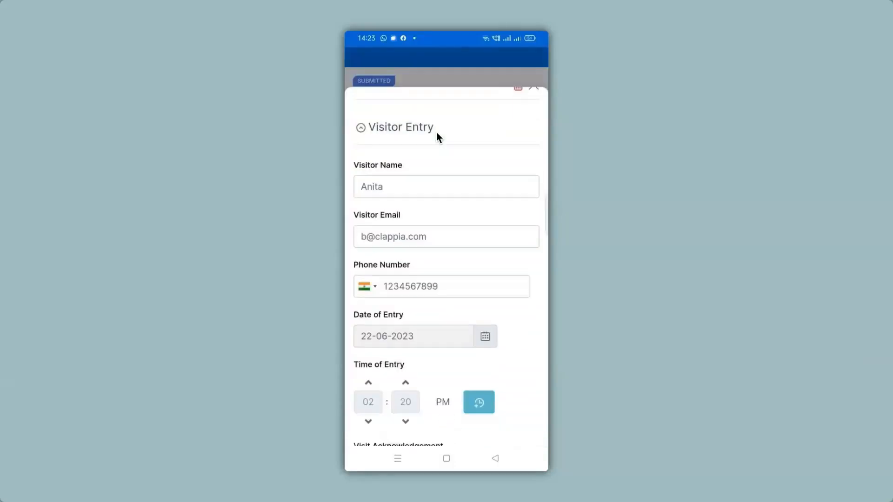
scroll("down", 3)
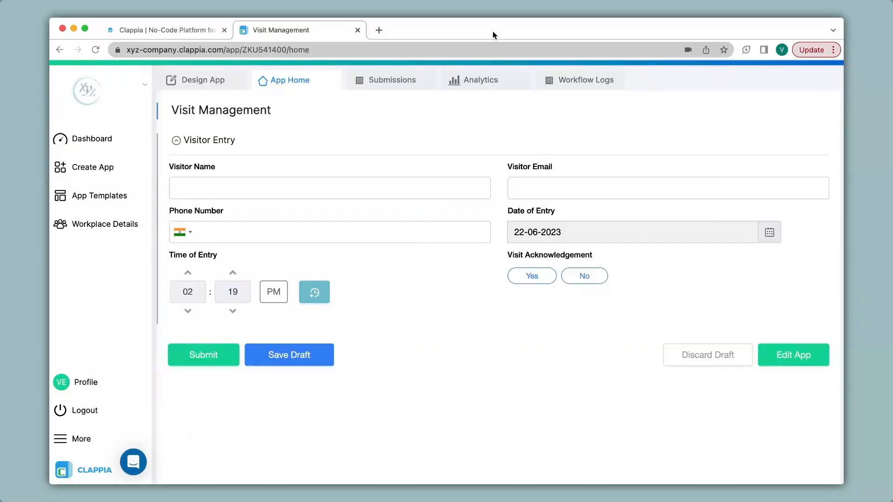
mouse_move(479, 152)
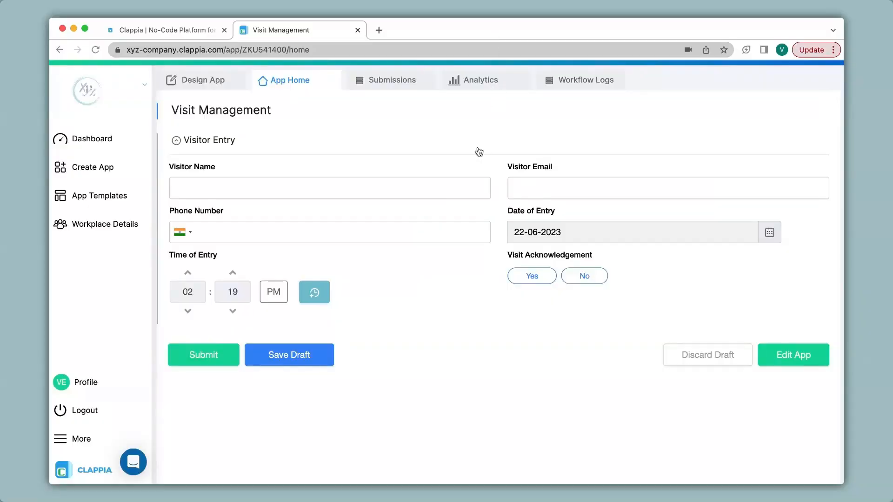
mouse_move(402, 84)
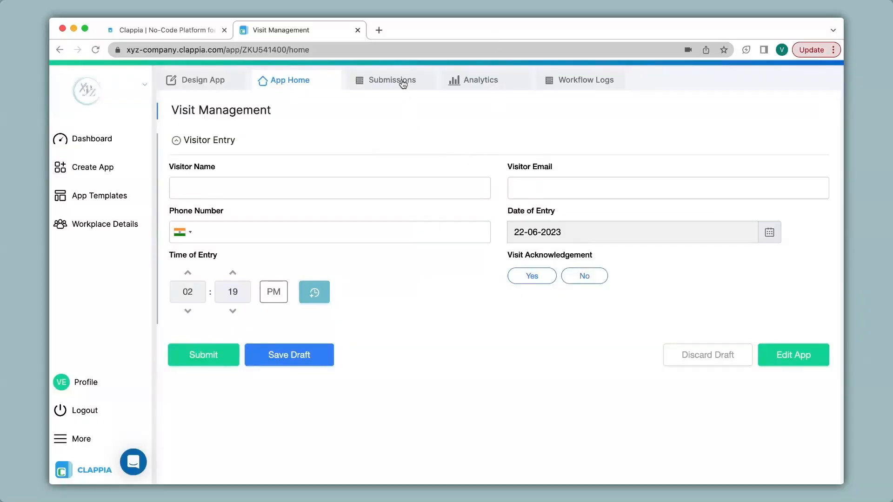
- Show the web Submissions list with Anita's record open showing 'Interview' as purpose
left_click(392, 80)
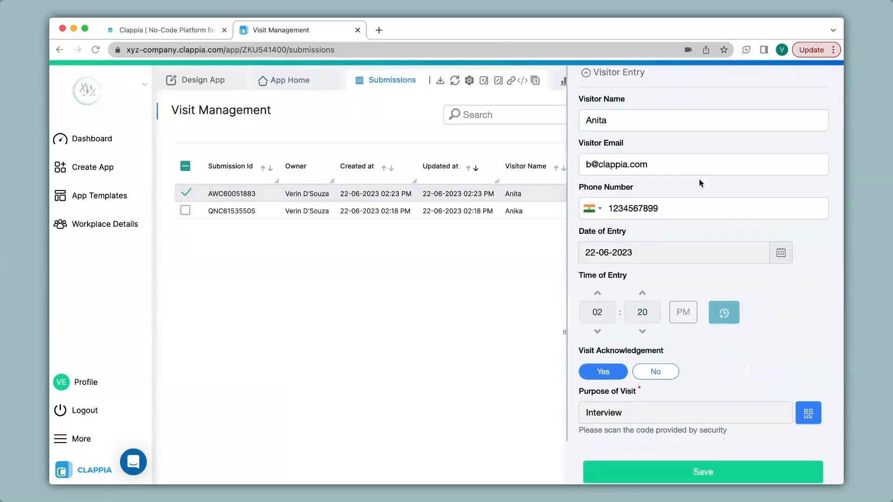
mouse_move(538, 193)
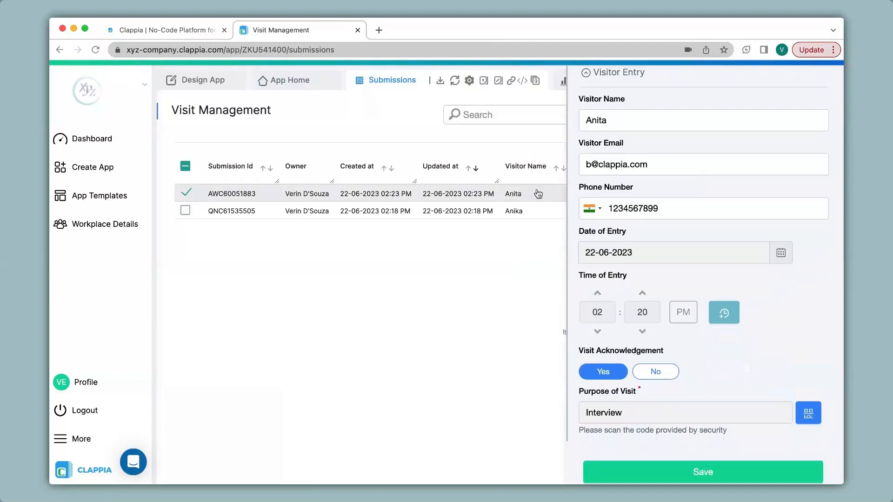
mouse_move(538, 290)
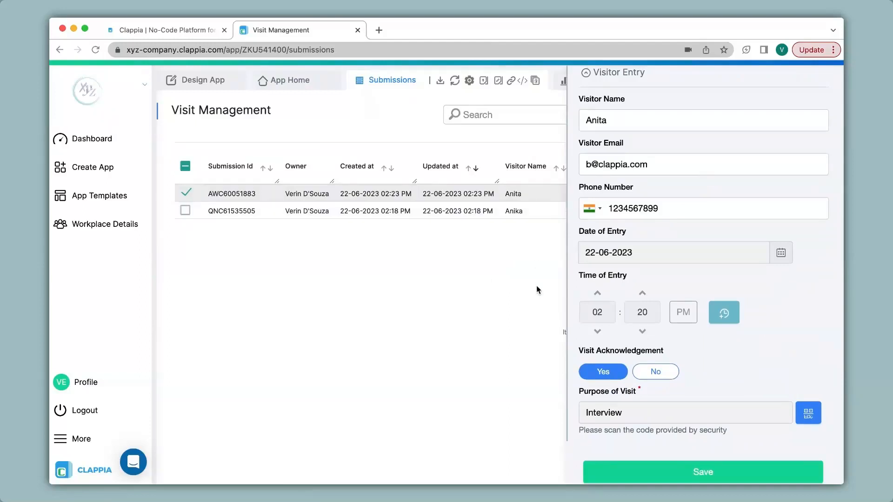
mouse_move(440, 80)
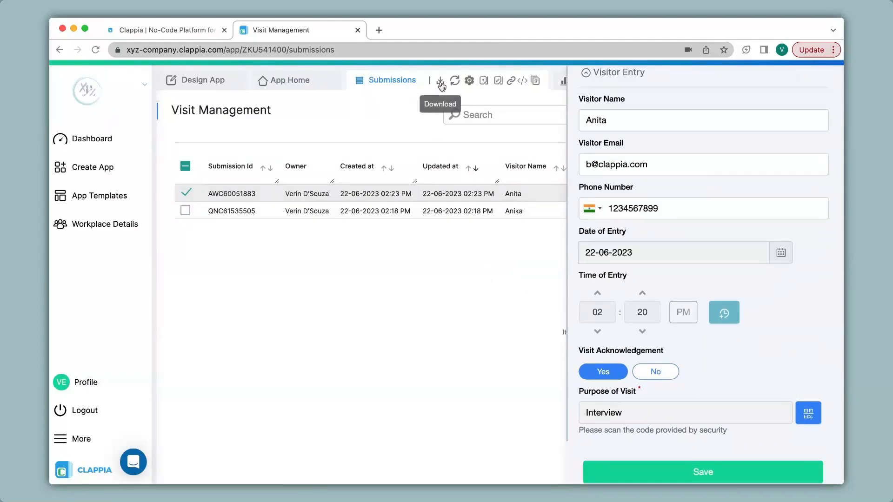